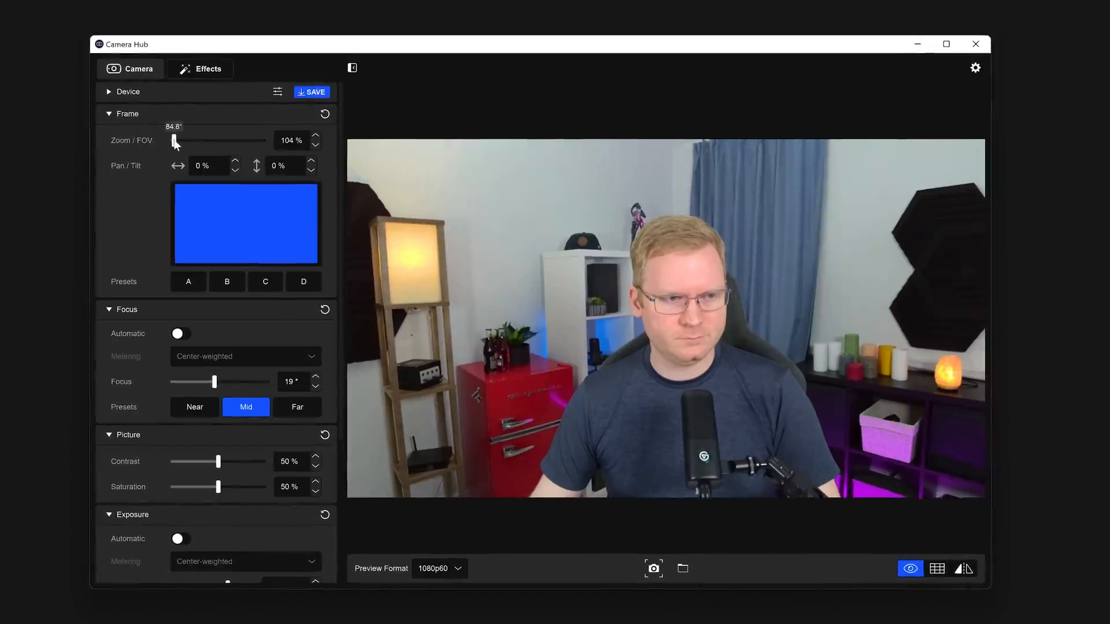
Zoom the camera back out to 100% field of view and turn off automatic exposure.
{"action": "left_click_drag", "start_coordinate": [176, 140], "coordinate": [197, 144]}
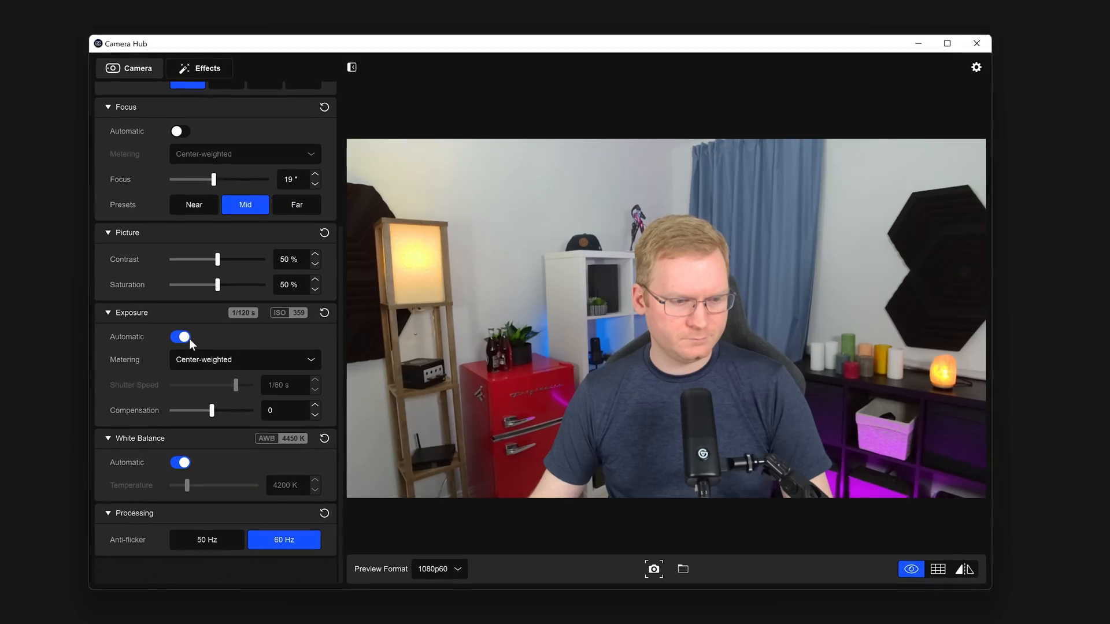
{"action": "left_click", "coordinate": [181, 336]}
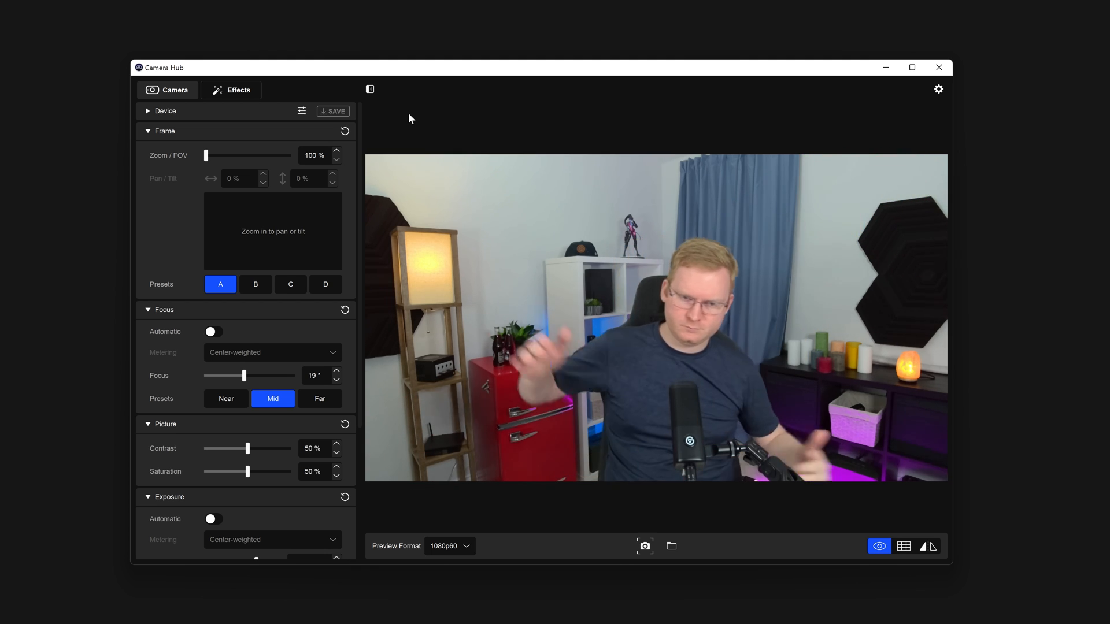
Frame the lamp and red fridge at 133% zoom, pan -44%, tilt -61%, and save as preset A.
{"action": "left_click_drag", "start_coordinate": [205, 155], "coordinate": [228, 154]}
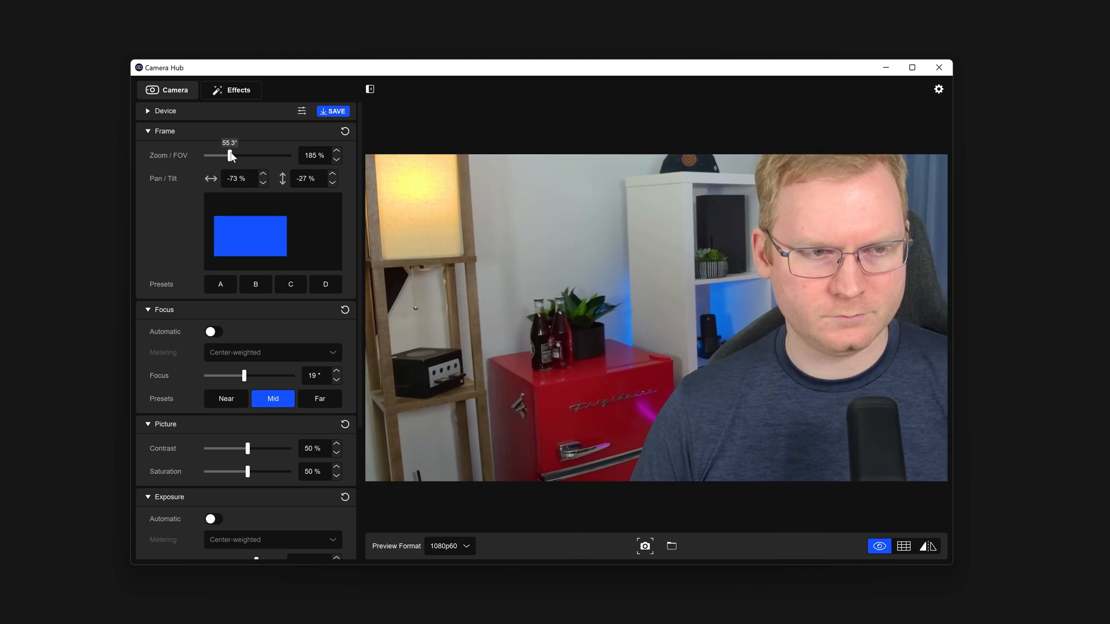
{"action": "left_click_drag", "start_coordinate": [229, 155], "coordinate": [286, 155]}
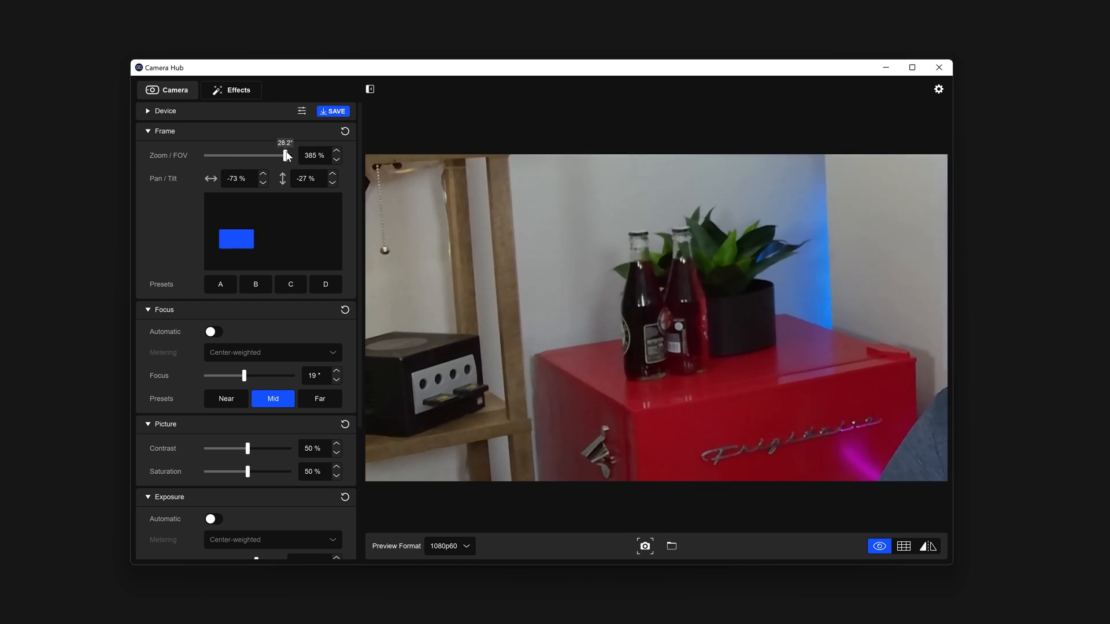
{"action": "left_click", "coordinate": [319, 398]}
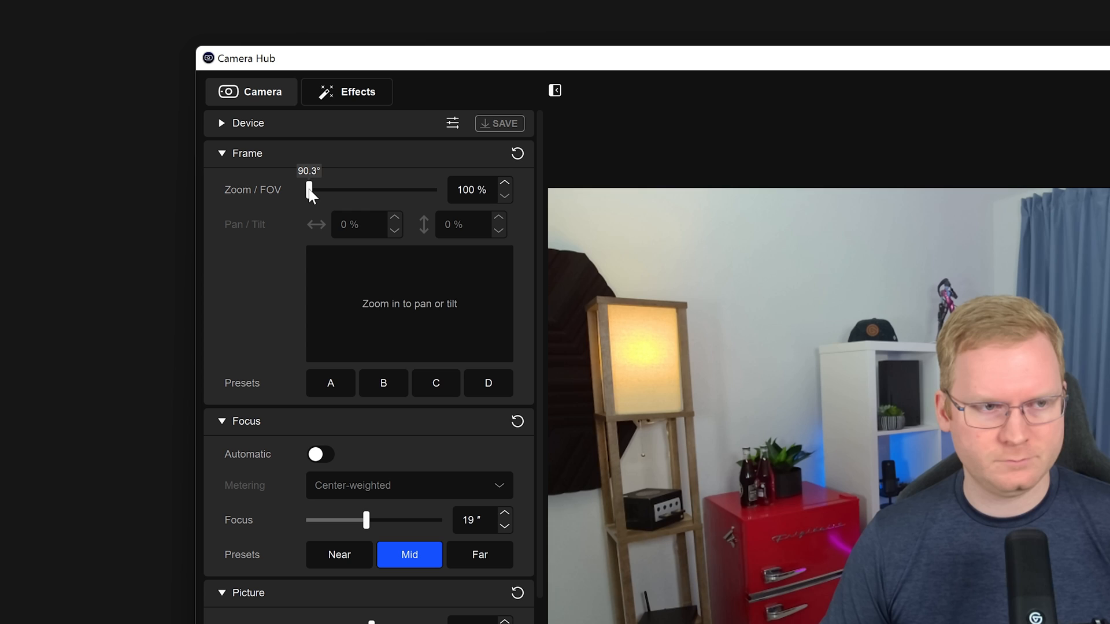
{"action": "left_click_drag", "start_coordinate": [308, 189], "coordinate": [331, 189]}
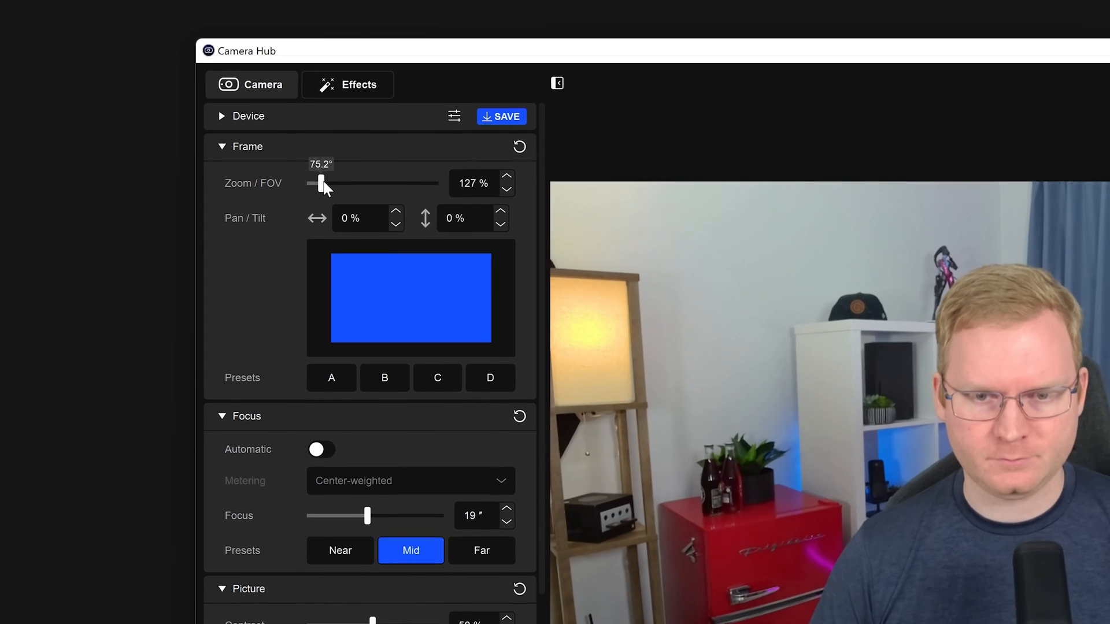
{"action": "scroll", "scroll_direction": "down", "scroll_amount": 3}
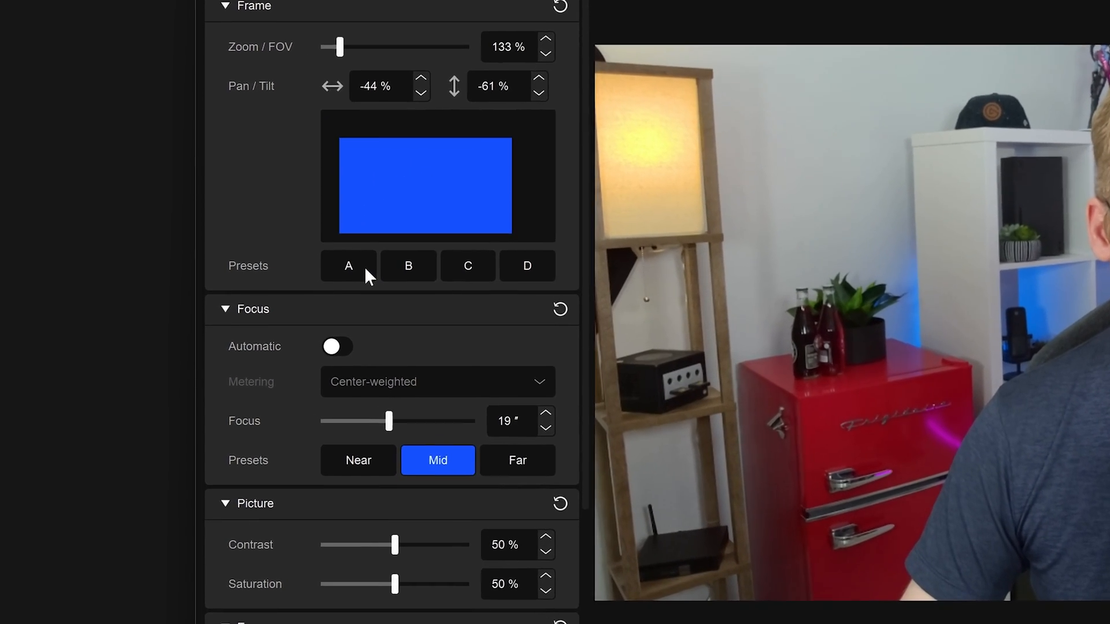
{"action": "left_click", "coordinate": [347, 265]}
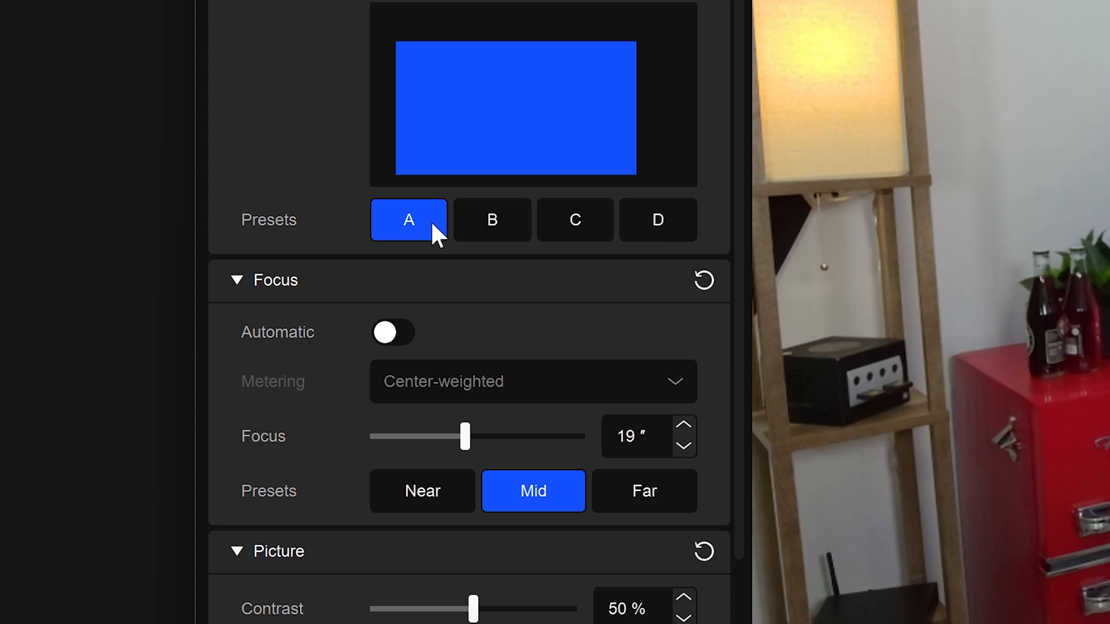
{"action": "mouse_move", "coordinate": [579, 335]}
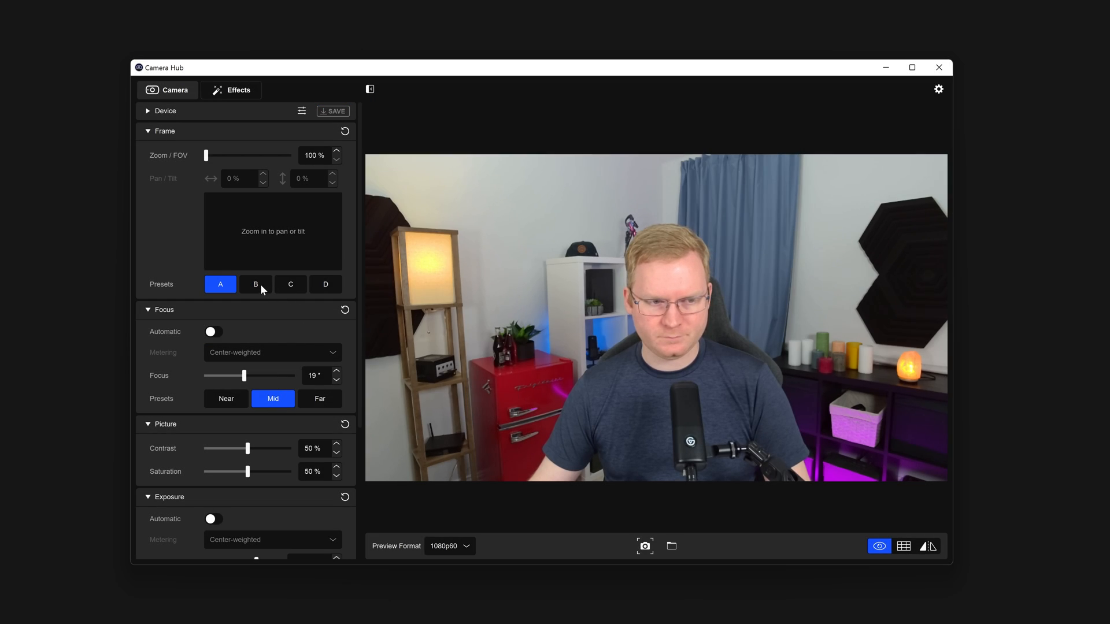
Recall presets B, C, D, then B again, and adjust focus for the bottles close-up.
{"action": "left_click", "coordinate": [290, 284]}
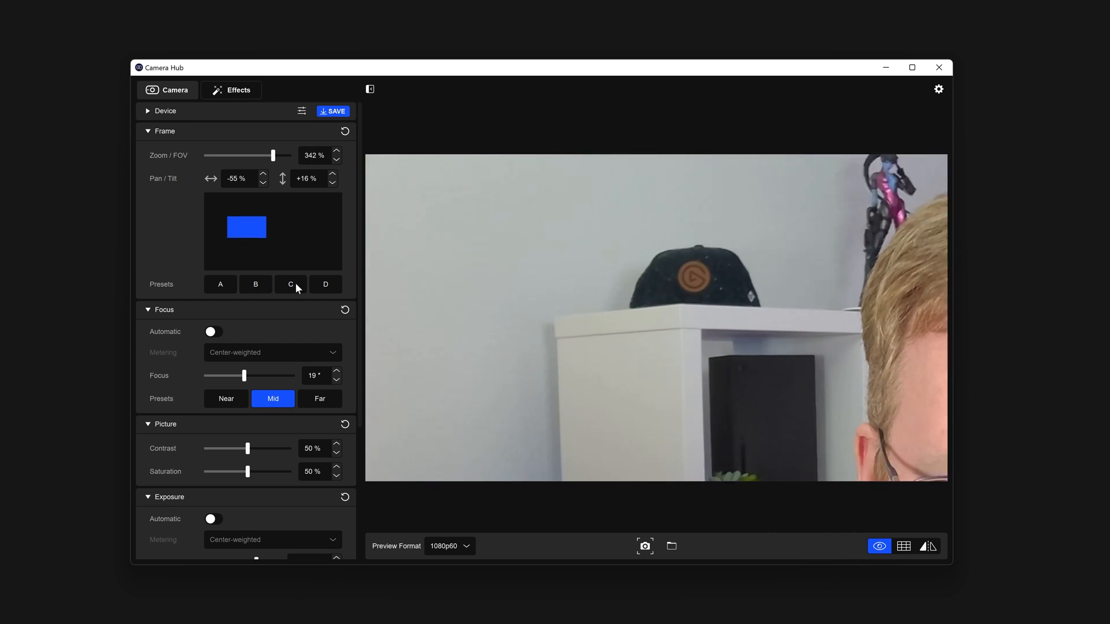
{"action": "left_click", "coordinate": [325, 284]}
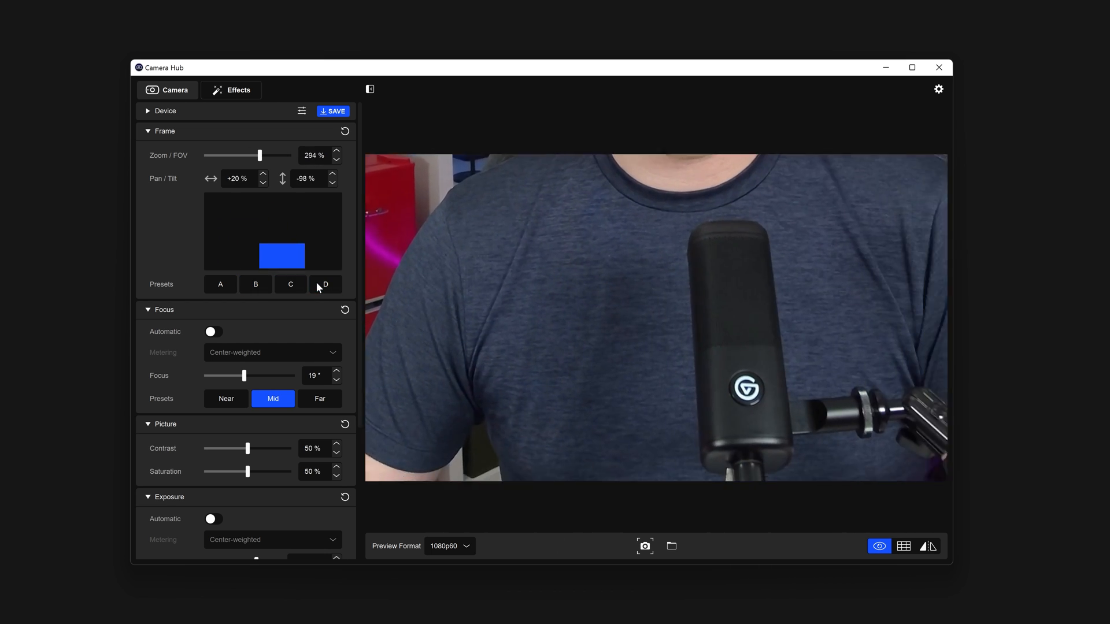
{"action": "left_click", "coordinate": [255, 284]}
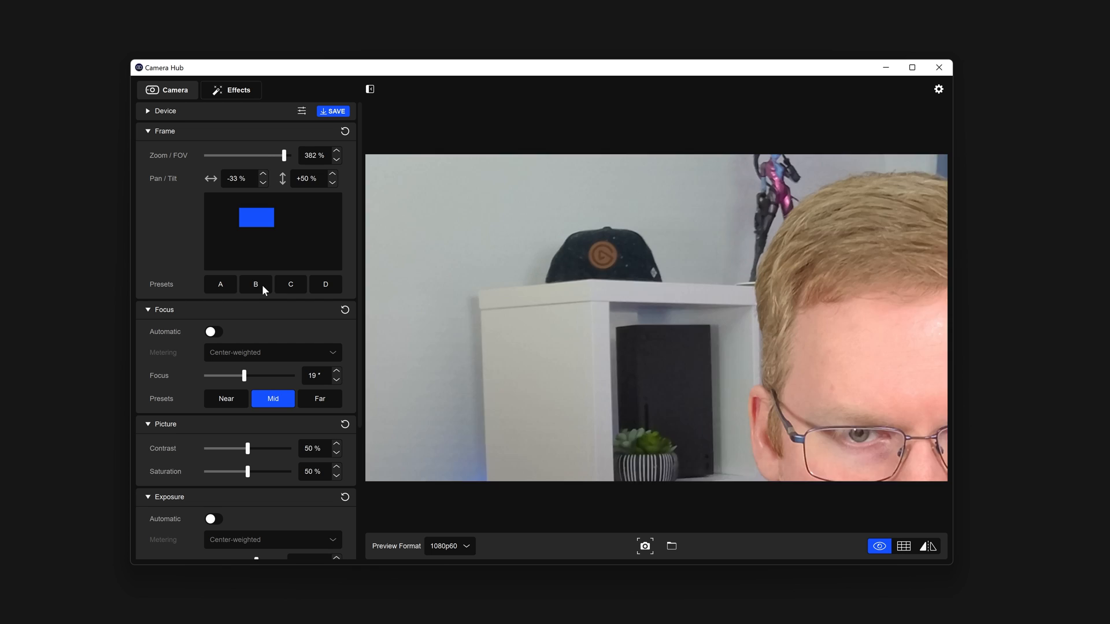
{"action": "left_click", "coordinate": [254, 284]}
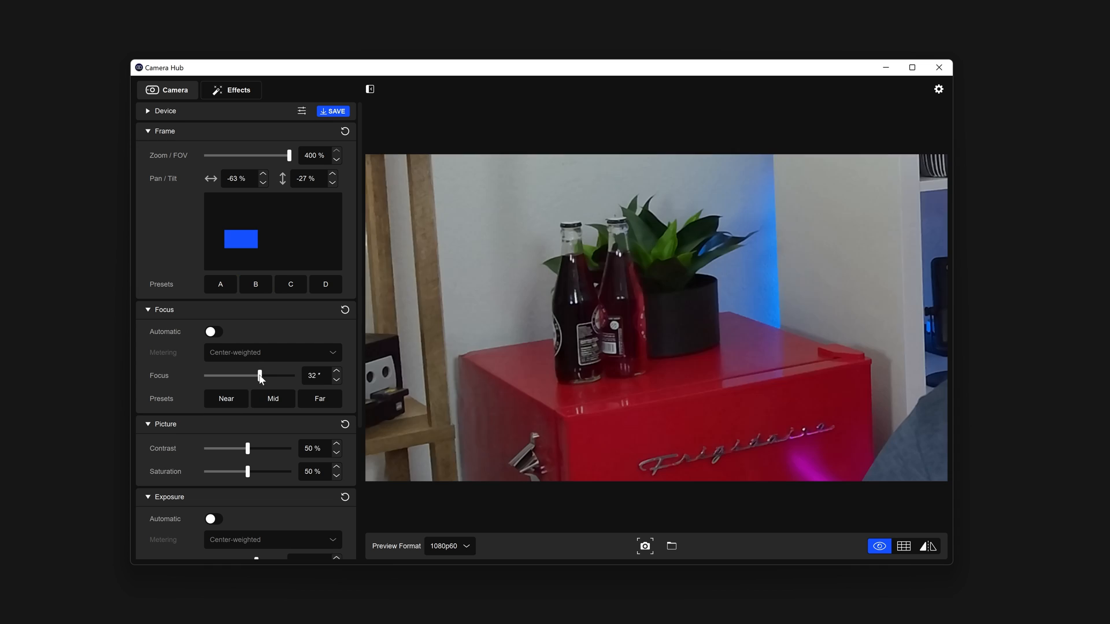
{"action": "left_click", "coordinate": [319, 398]}
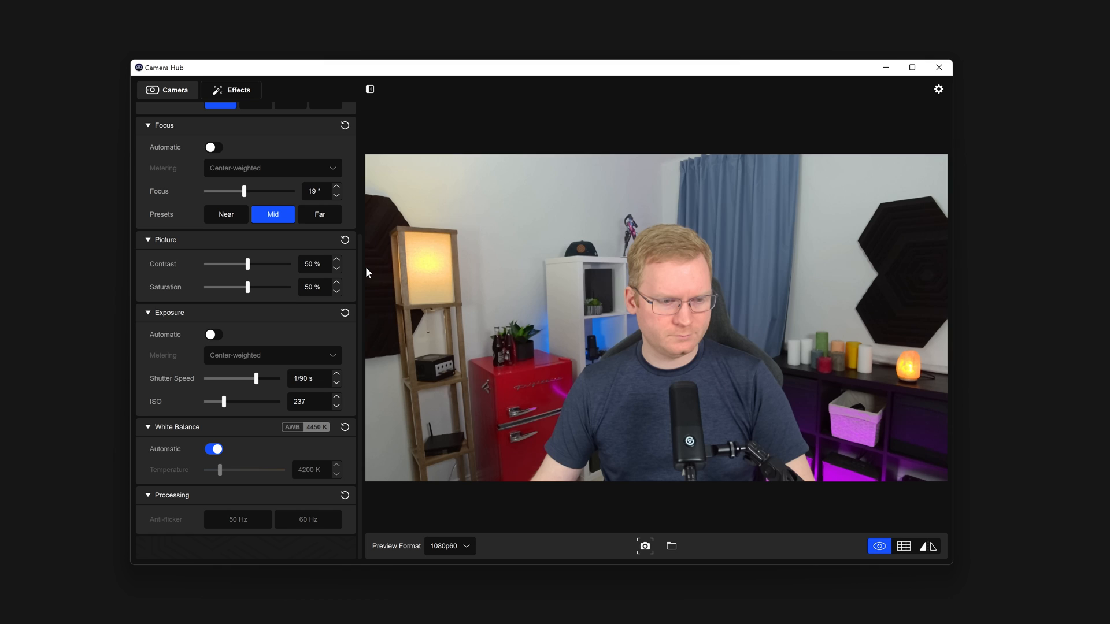
{"action": "mouse_move", "coordinate": [248, 393]}
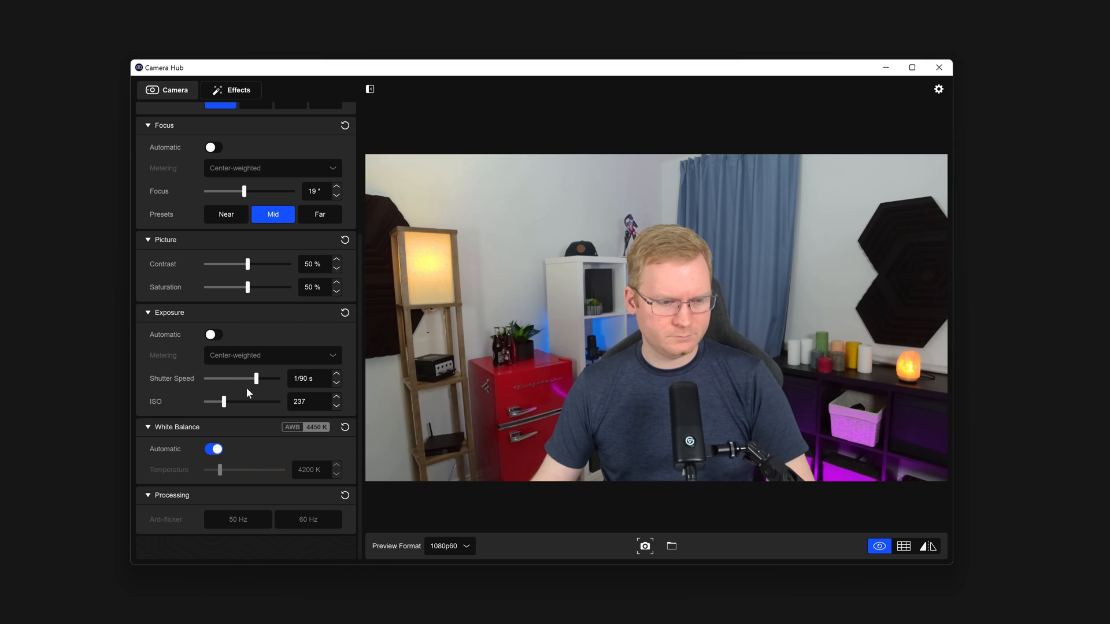
{"action": "mouse_move", "coordinate": [347, 390]}
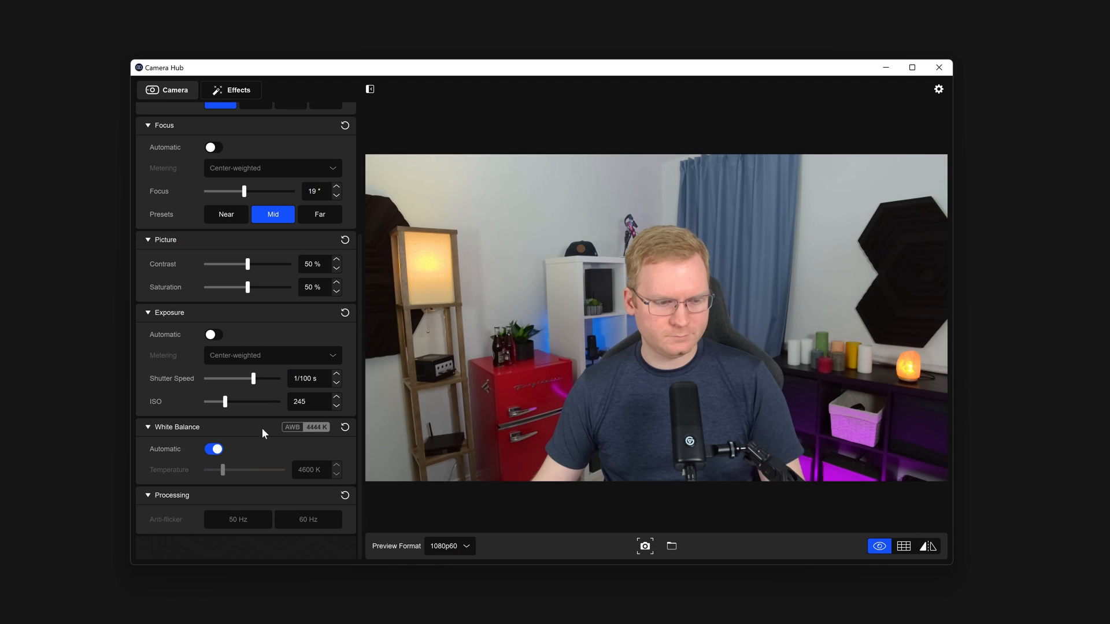
Turn off automatic white balance and set colour temperature to 4200 K.
{"action": "left_click", "coordinate": [214, 448]}
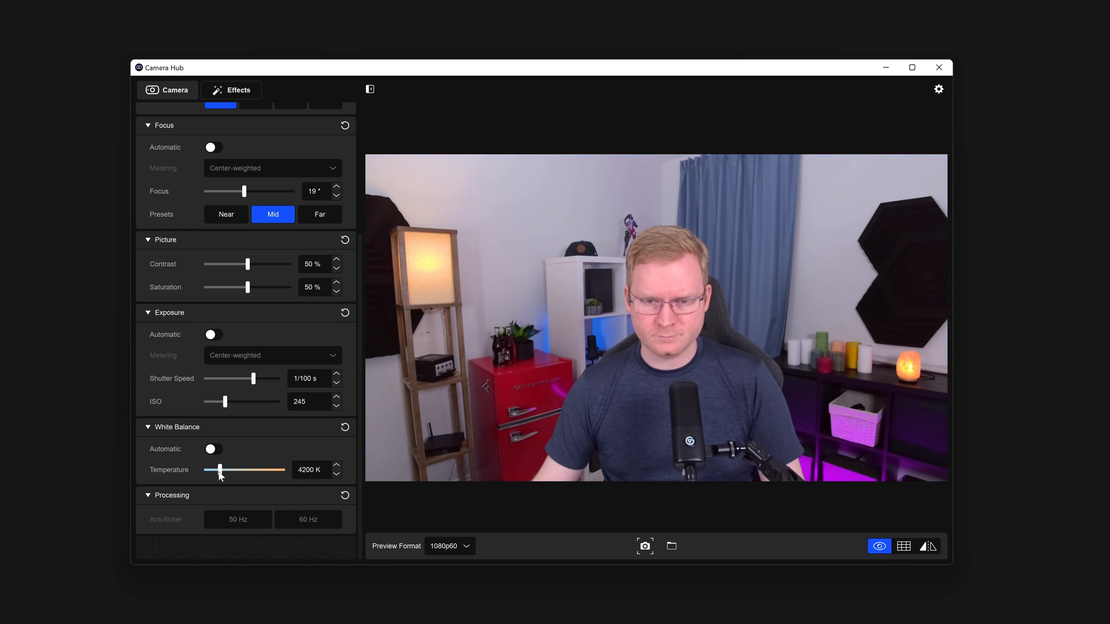
{"action": "left_click", "coordinate": [213, 448]}
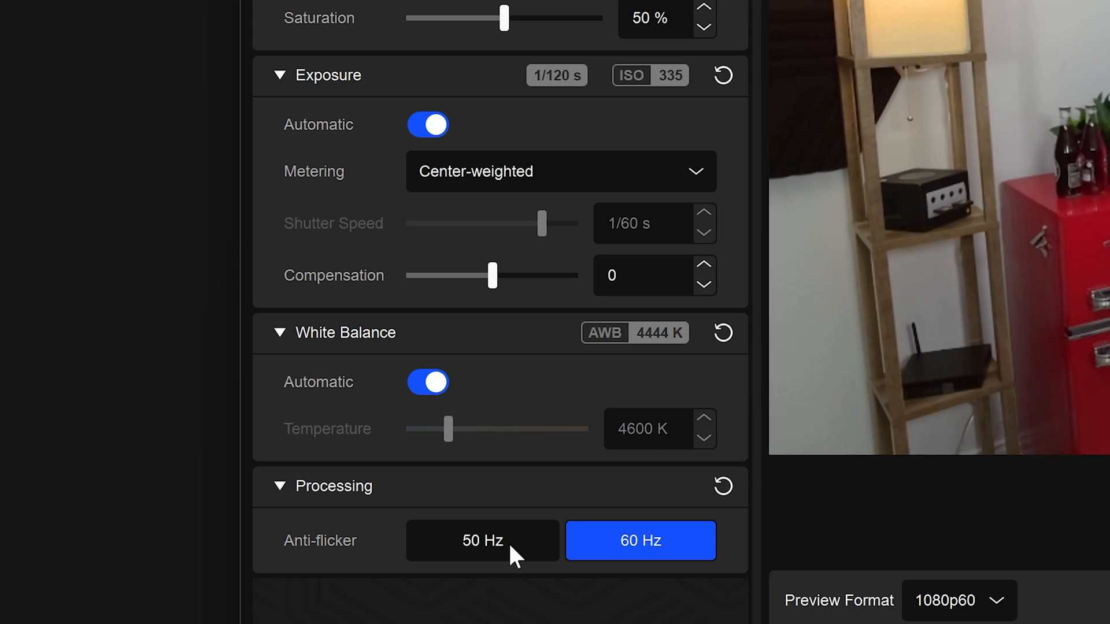
Toggle anti-flicker between 50 Hz and 60 Hz twice, ending on 60 Hz.
{"action": "left_click", "coordinate": [482, 539]}
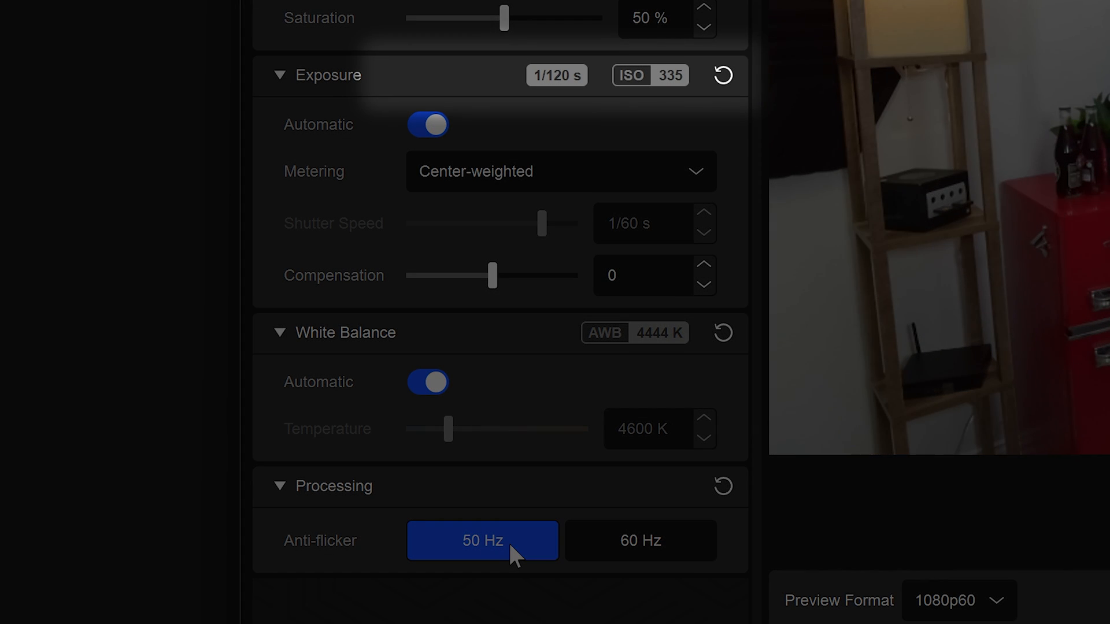
{"action": "mouse_move", "coordinate": [662, 551]}
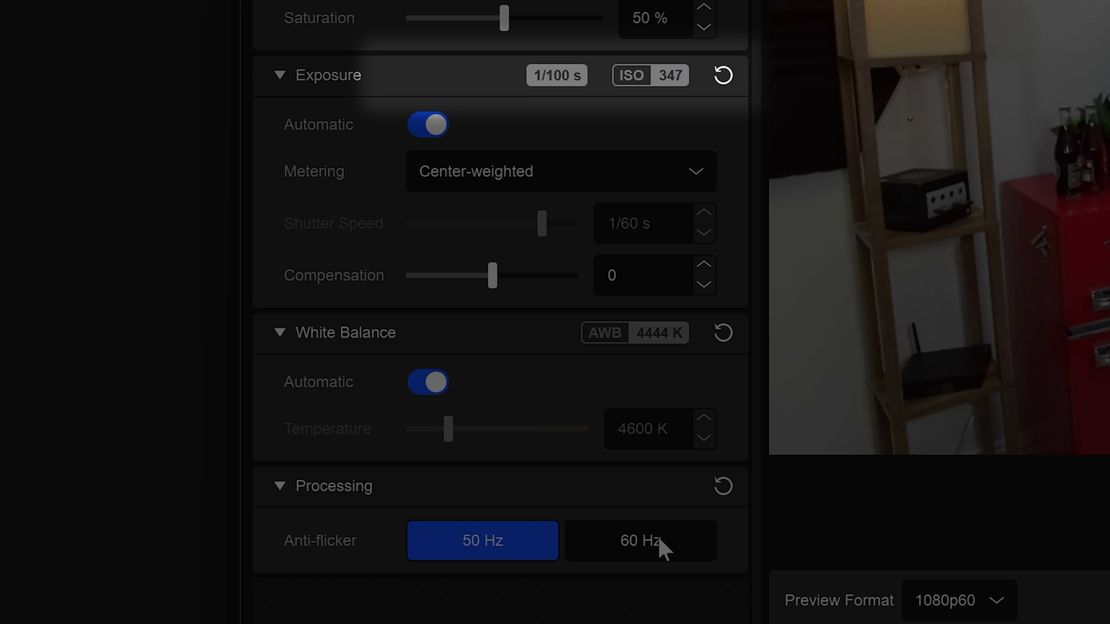
{"action": "left_click", "coordinate": [640, 540]}
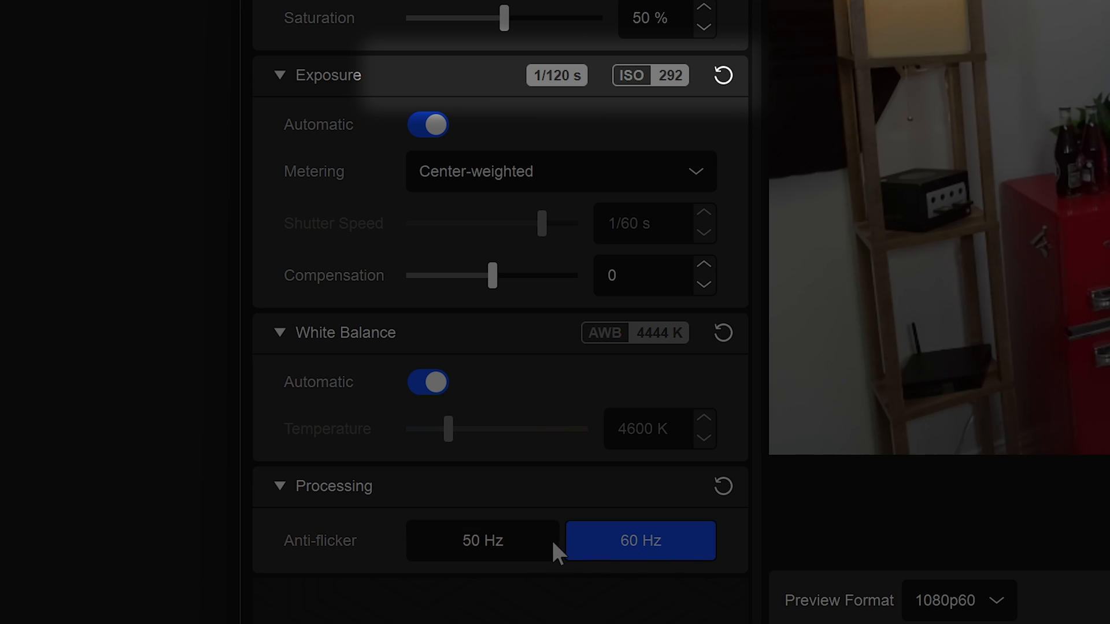
{"action": "left_click", "coordinate": [482, 540]}
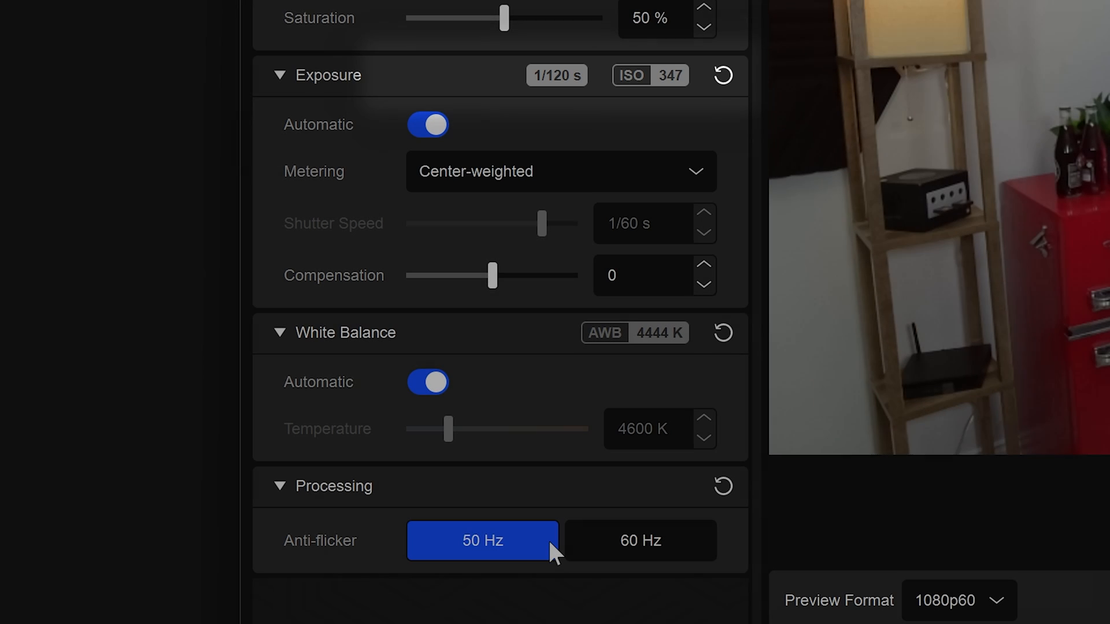
{"action": "left_click", "coordinate": [639, 539]}
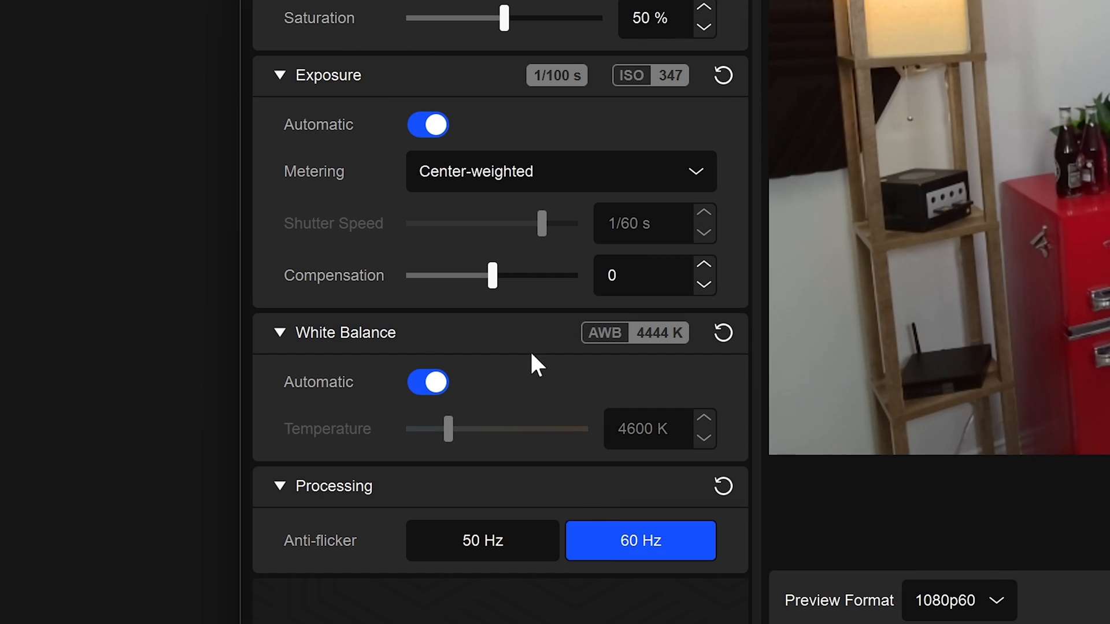
{"action": "left_click", "coordinate": [427, 125]}
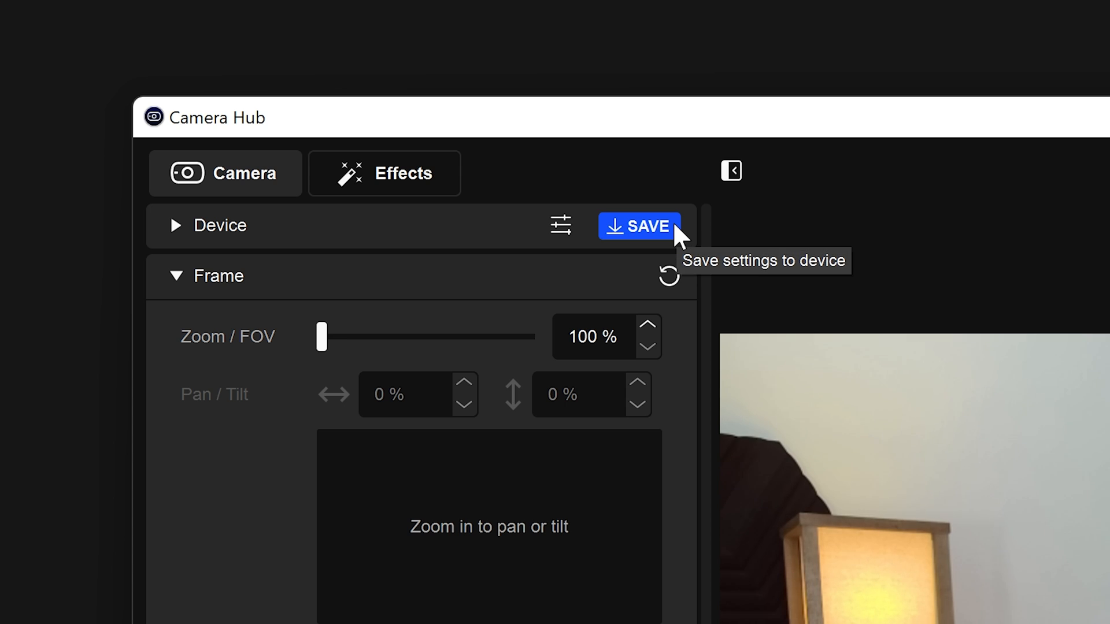
Save the current Camera Hub settings to the Facecam Pro device.
{"action": "left_click", "coordinate": [636, 226]}
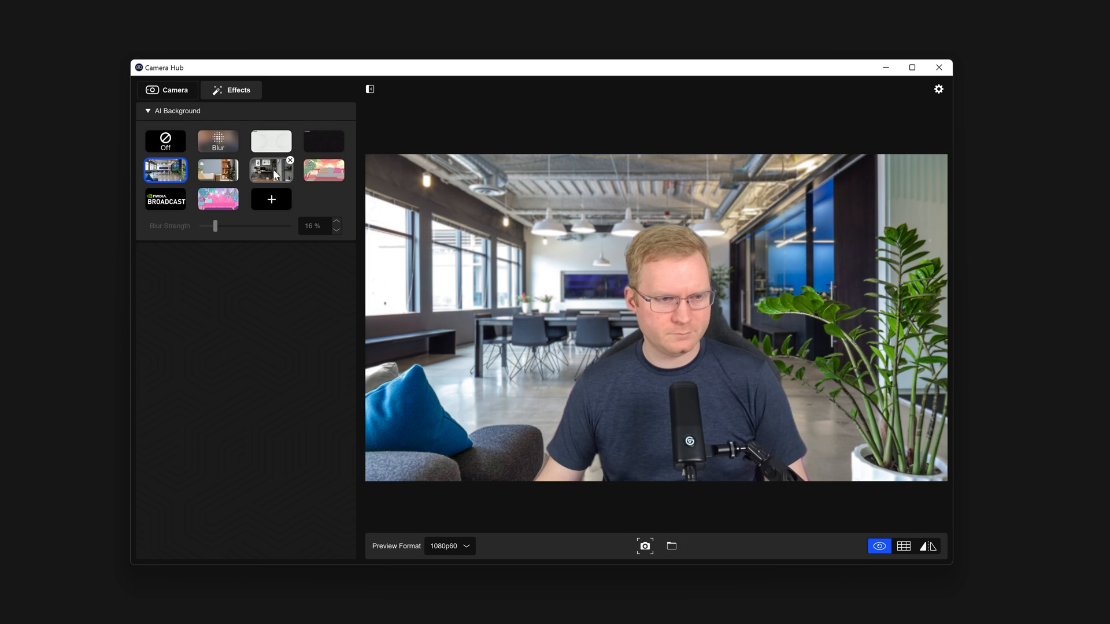
Switch the AI background to the desk room with framed pictures.
{"action": "left_click", "coordinate": [271, 170]}
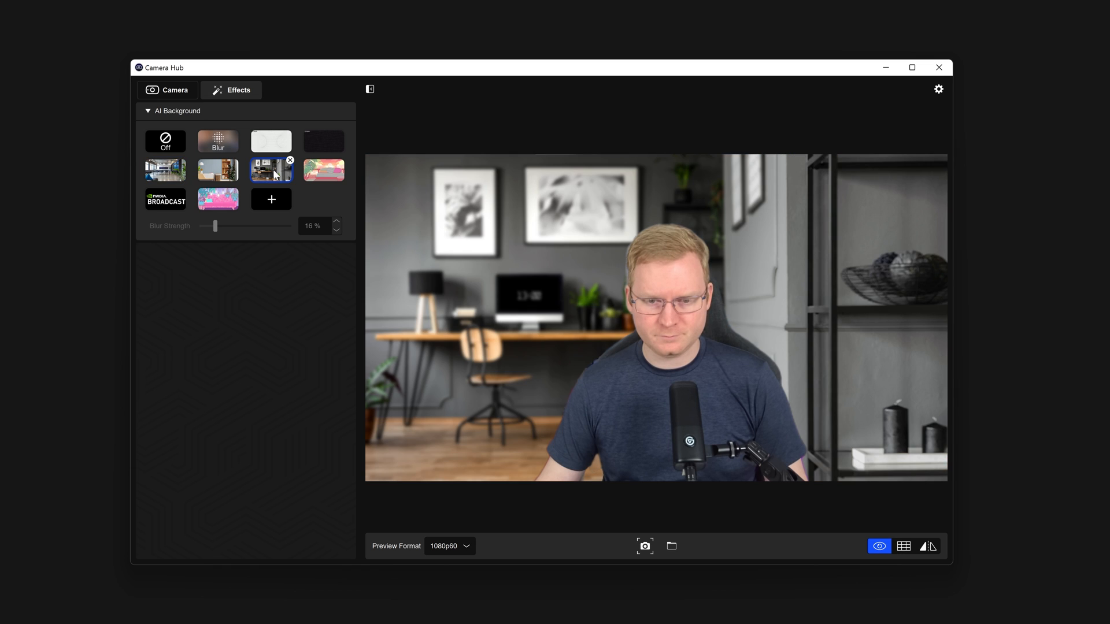
{"action": "left_click", "coordinate": [168, 90]}
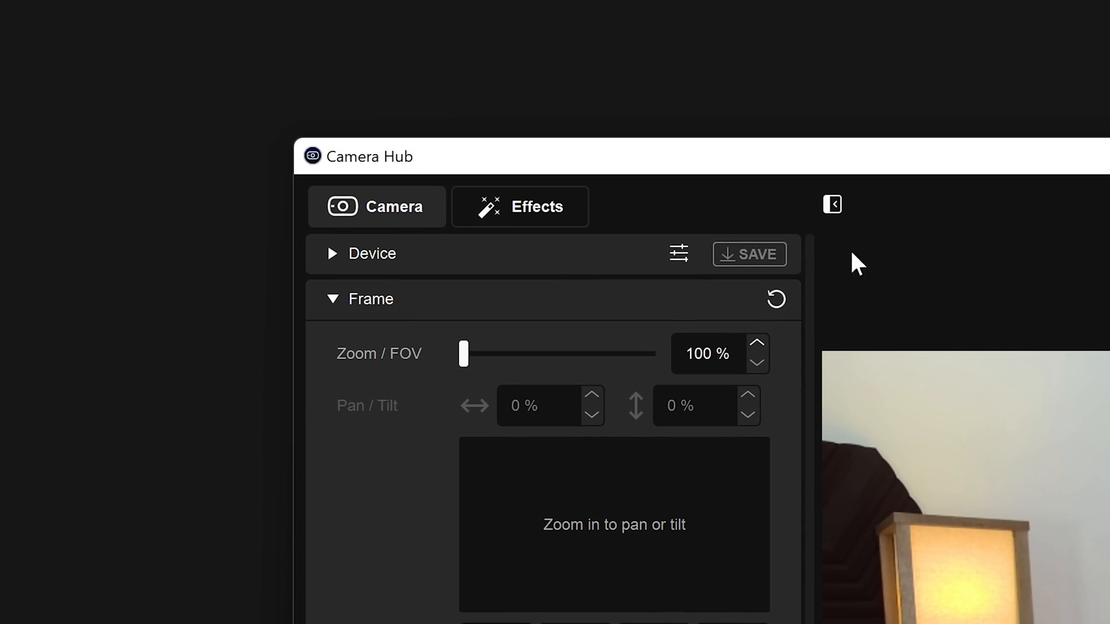
{"action": "left_click", "coordinate": [519, 207]}
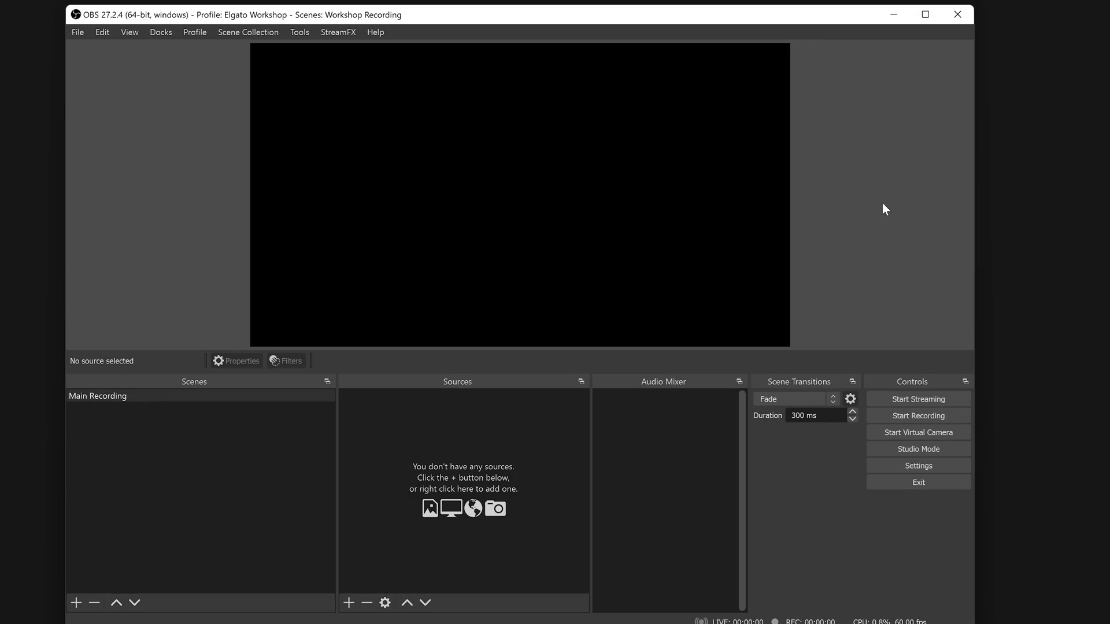
Add a new Video Capture Device source in OBS, naming it 'Facecam r…'.
{"action": "right_click", "coordinate": [523, 434]}
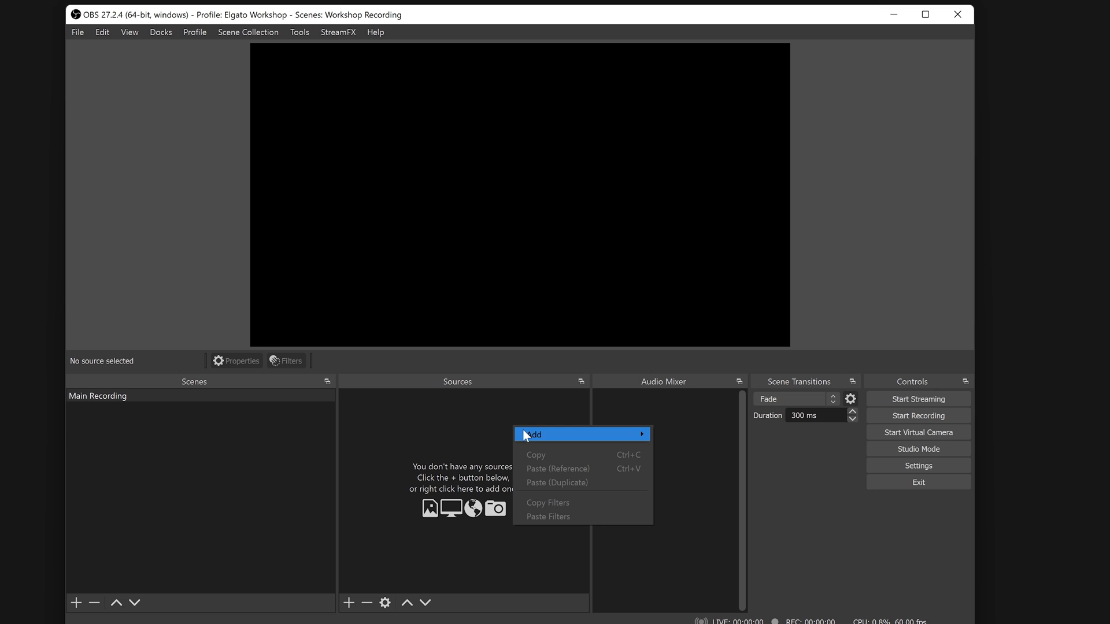
{"action": "left_click", "coordinate": [533, 435]}
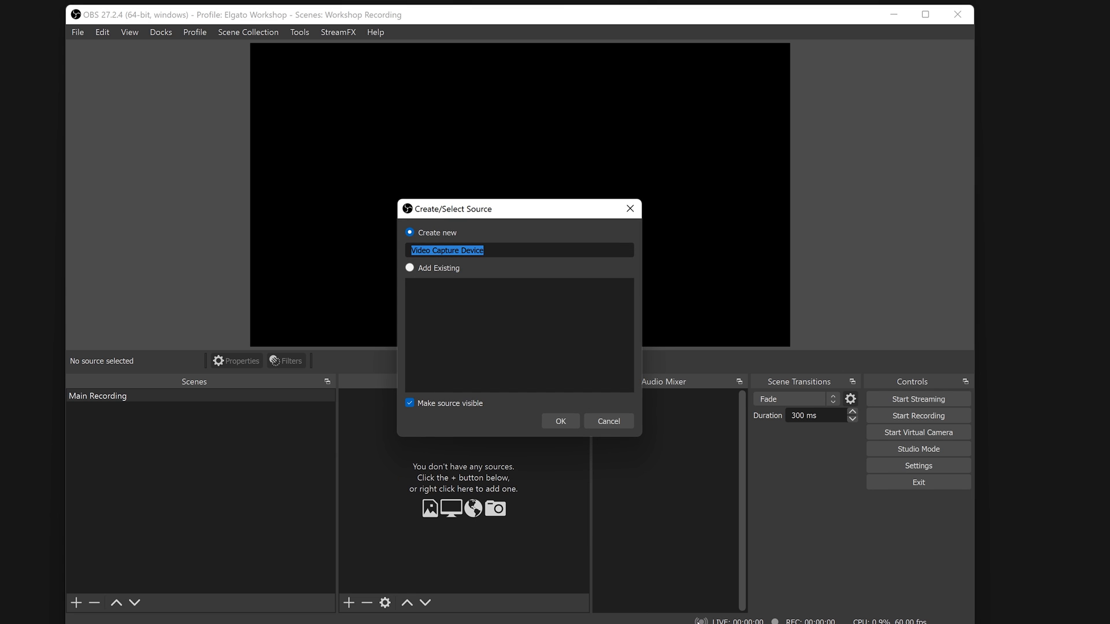
{"action": "type", "text": "Facecam r"}
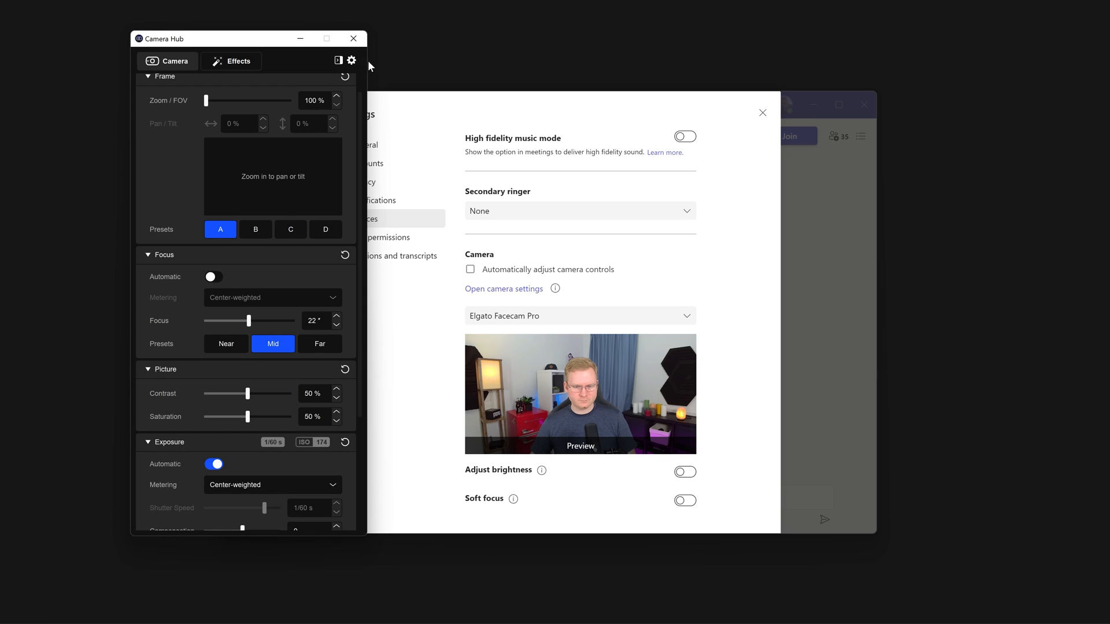
Recall preset B in Camera Hub while the Teams preview shows the Facecam Pro.
{"action": "left_click", "coordinate": [255, 255]}
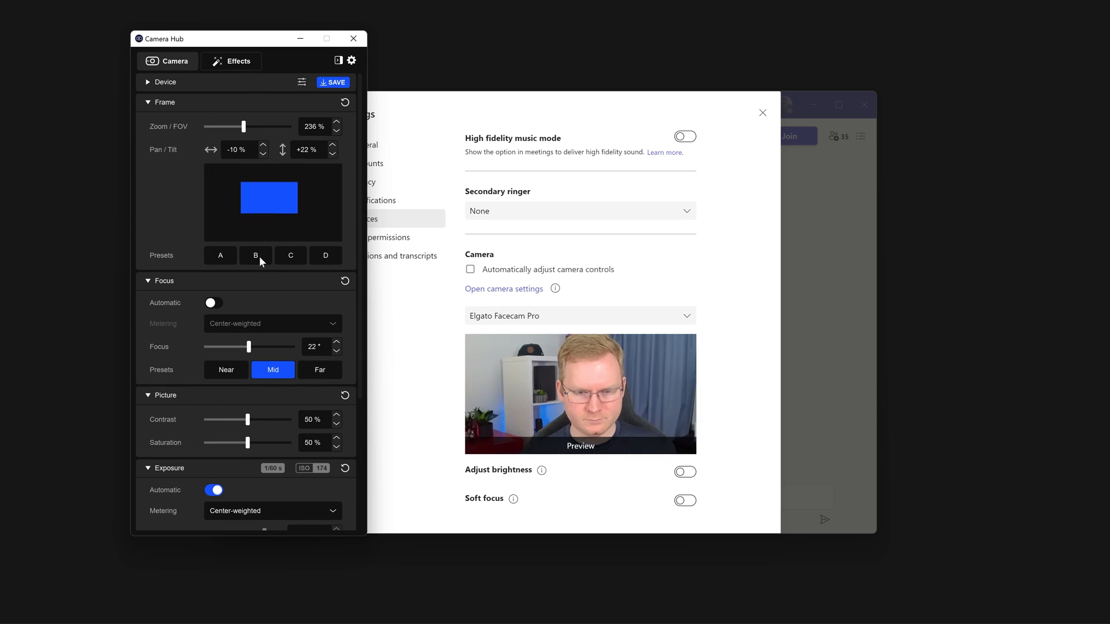
{"action": "scroll", "scroll_direction": "down", "scroll_amount": 3}
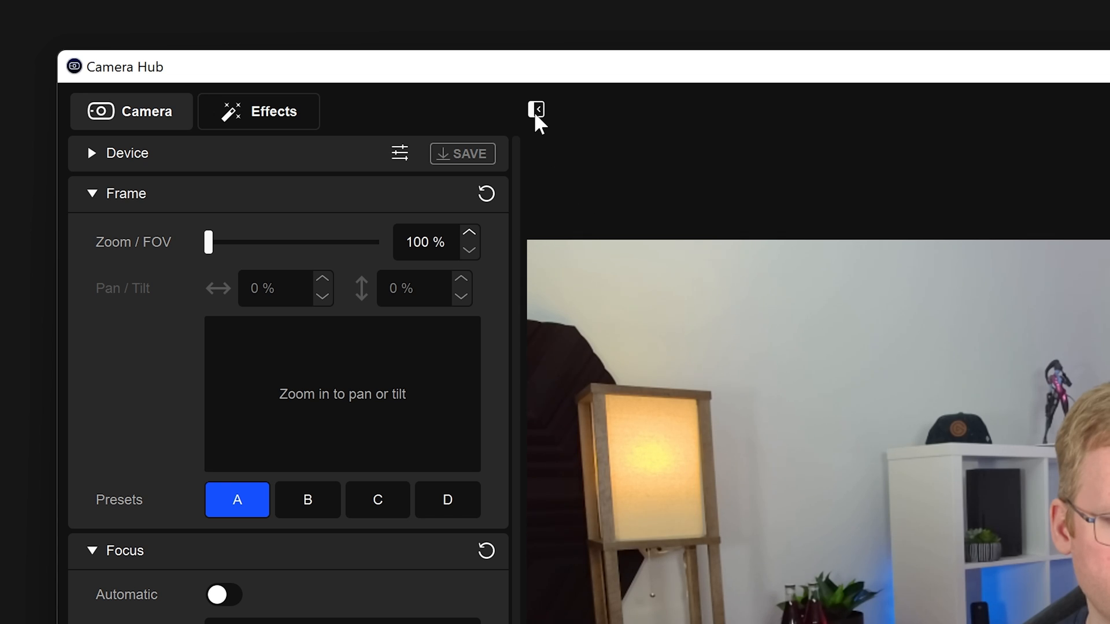
{"action": "left_click", "coordinate": [536, 110]}
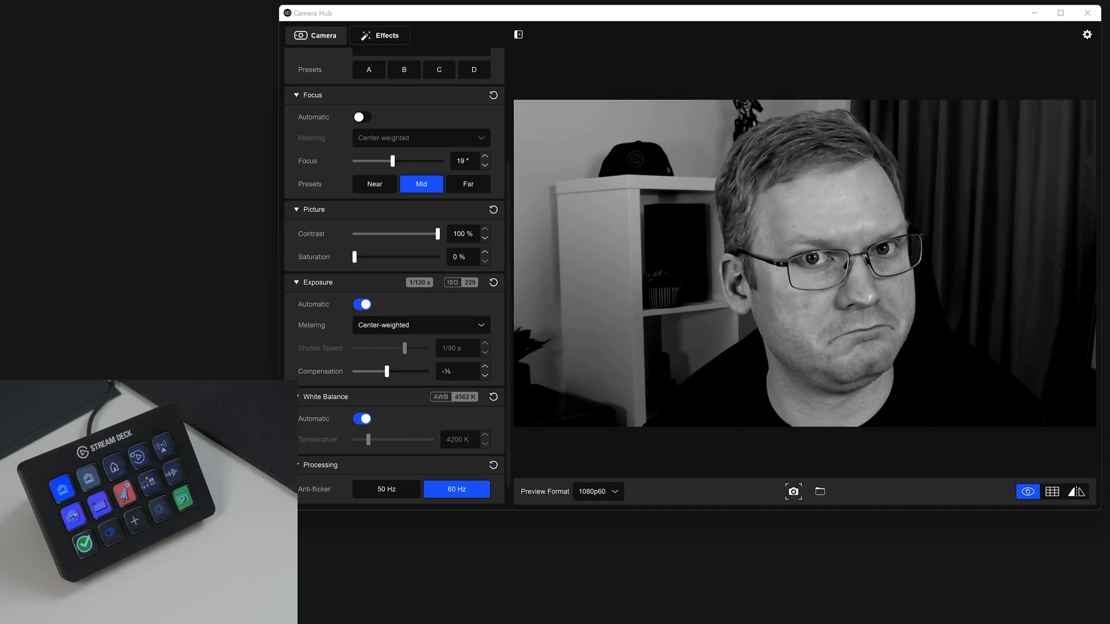
Give the image a black-and-white look with 0% saturation and 100% contrast.
{"action": "left_click", "coordinate": [368, 70]}
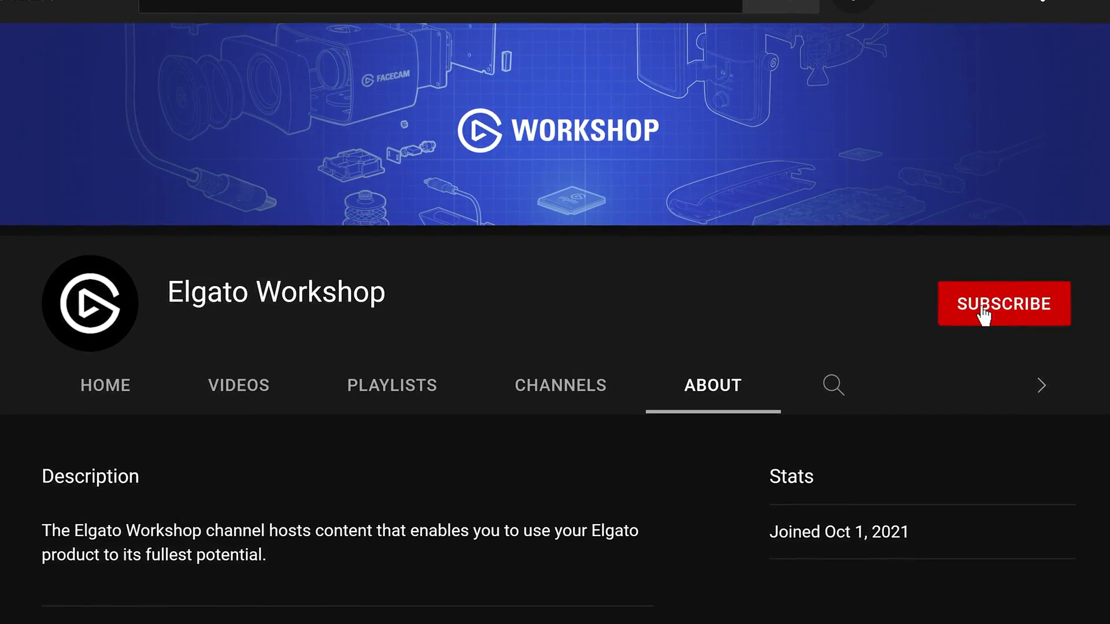
Subscribe to the Elgato Workshop channel on YouTube from its channel page.
{"action": "left_click", "coordinate": [1003, 304]}
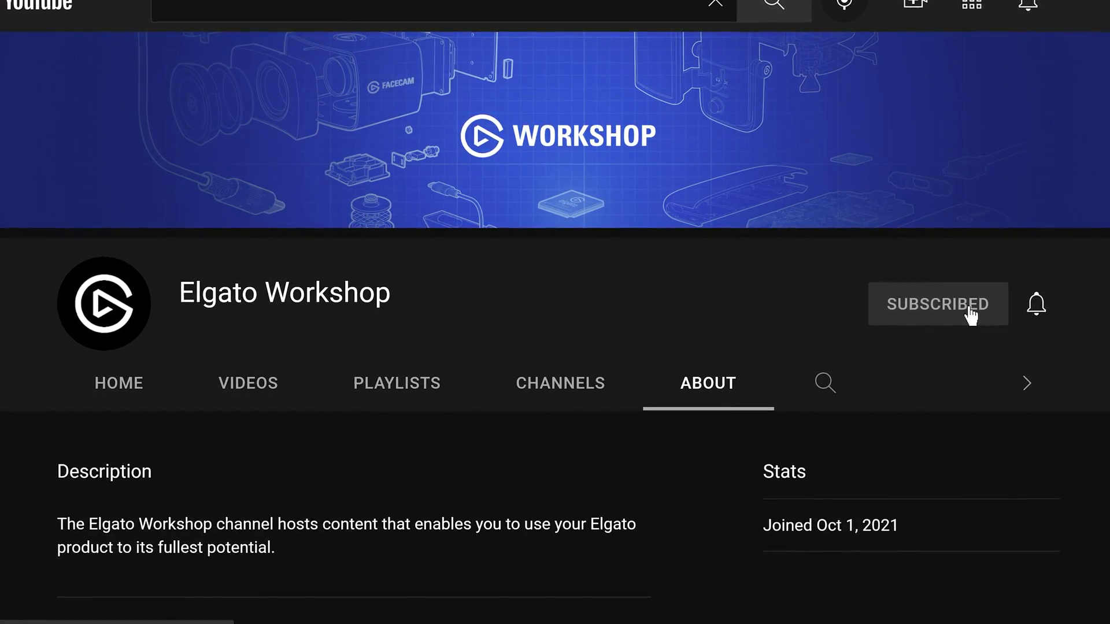